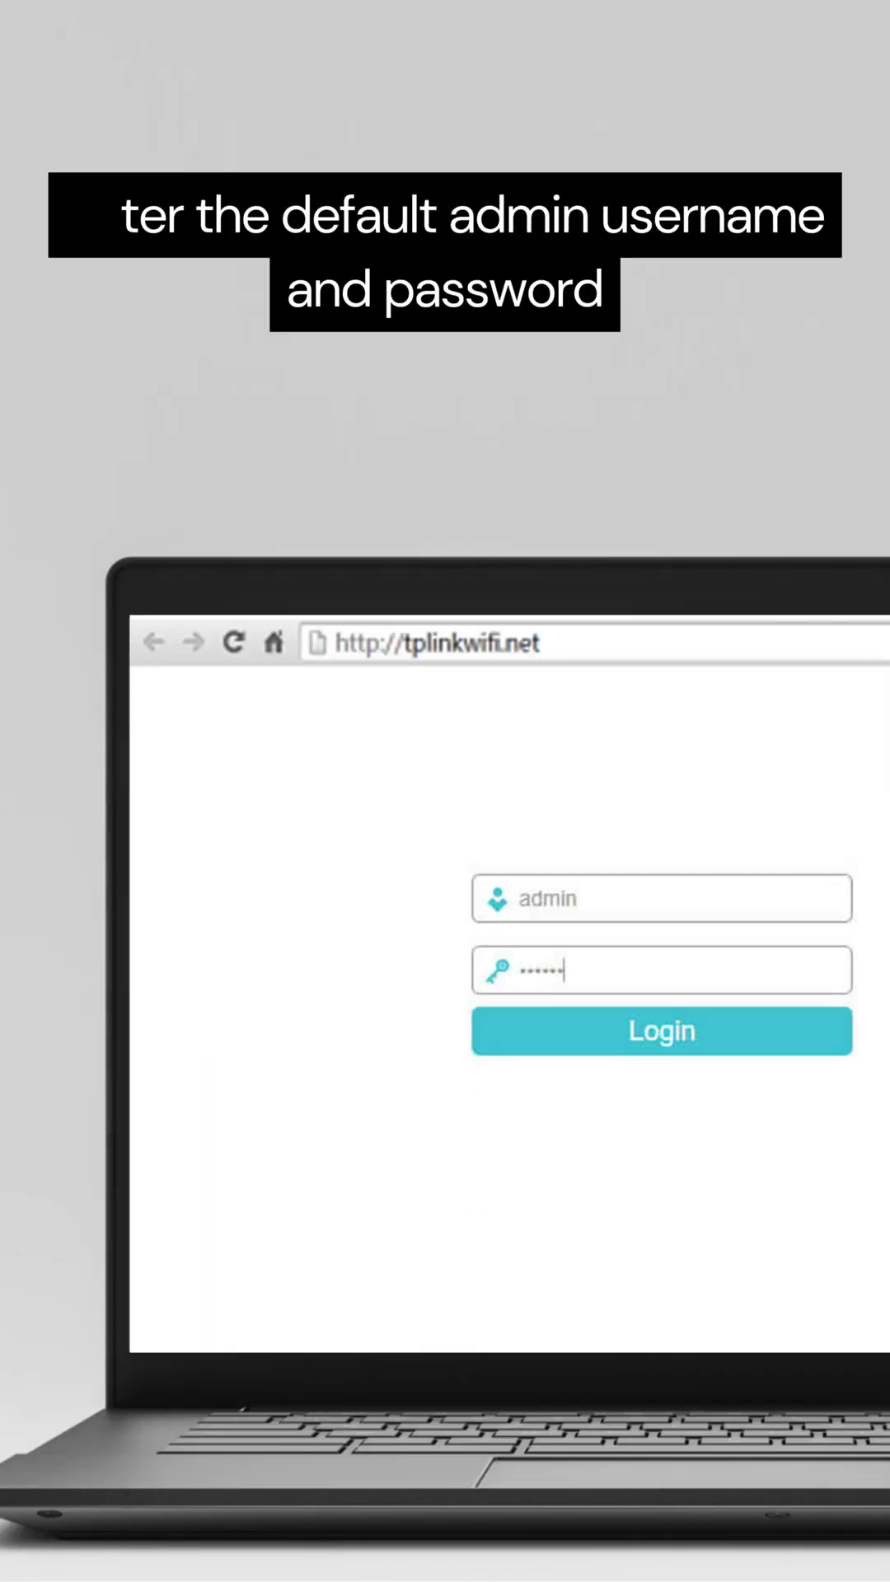
- Sign in at tplinkwifi.net with the admin username and default password
left_click(659, 1032)
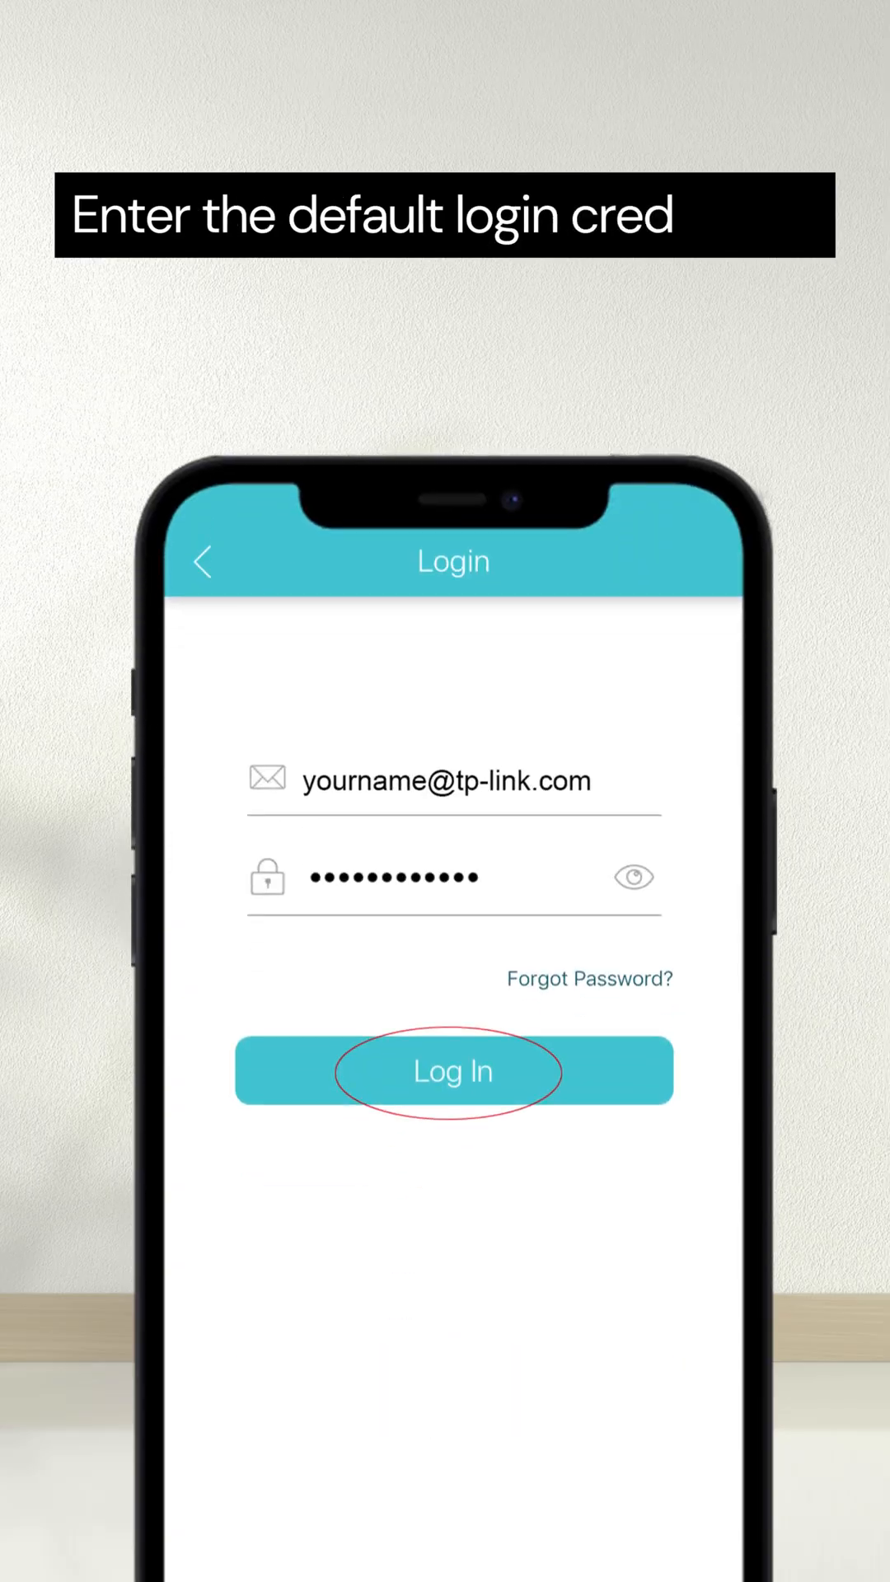
- Log in to Tether with the TP-Link ID and reach Quick Setup's Wireless Settings
left_click(452, 1072)
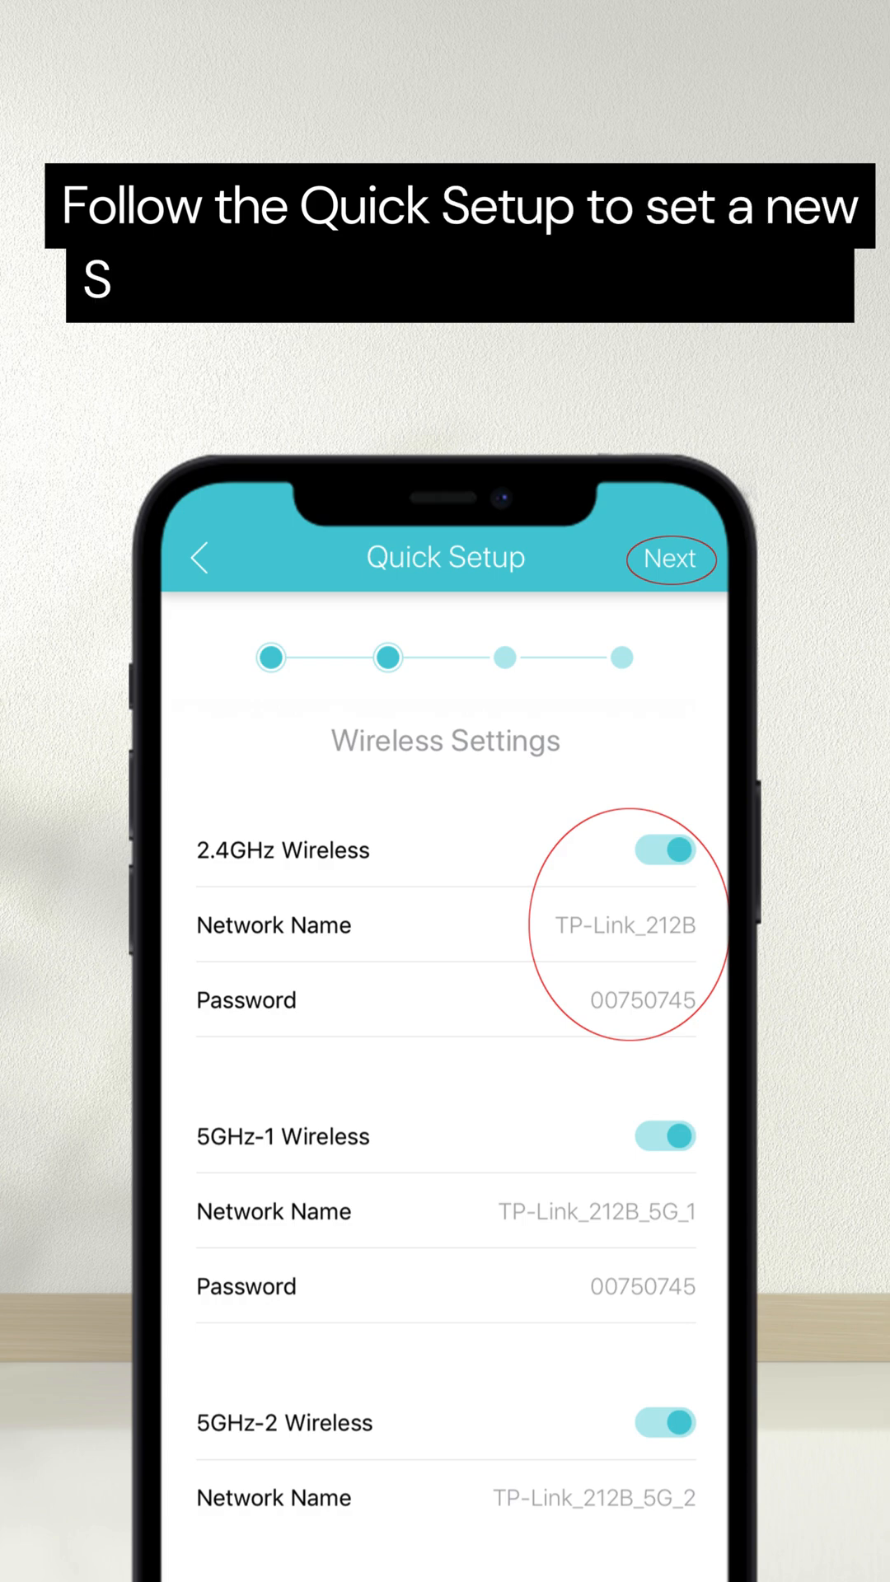